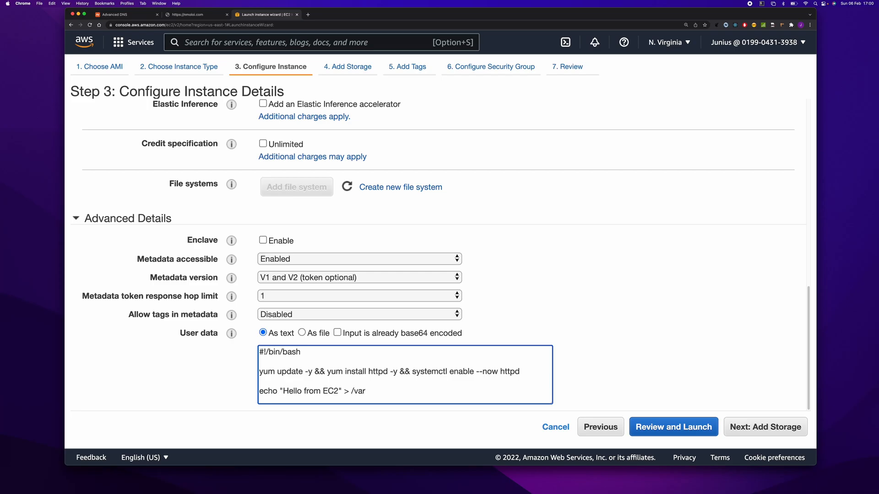
- Release the old Elastic IP 34.232.143.186, leaving the Elastic IP list empty
click(336, 14)
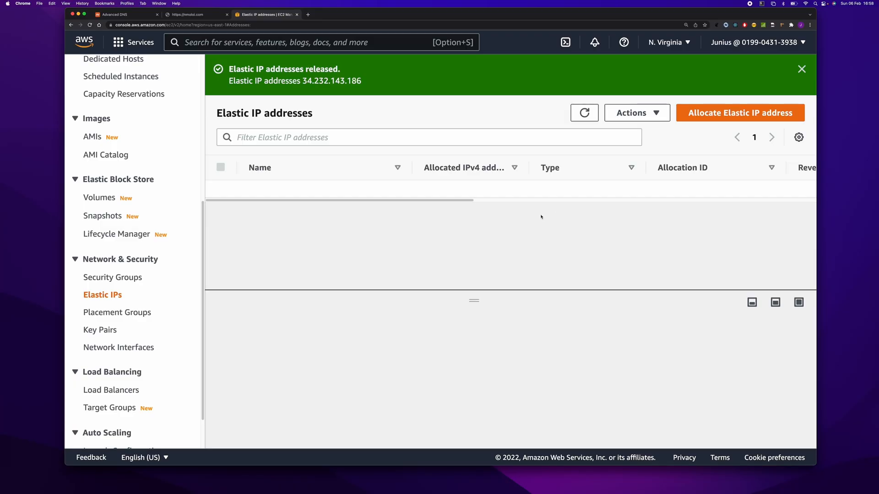
- Allocate Elastic IP 52.203.15.82 from Amazon's IPv4 pool and select its row
click(739, 113)
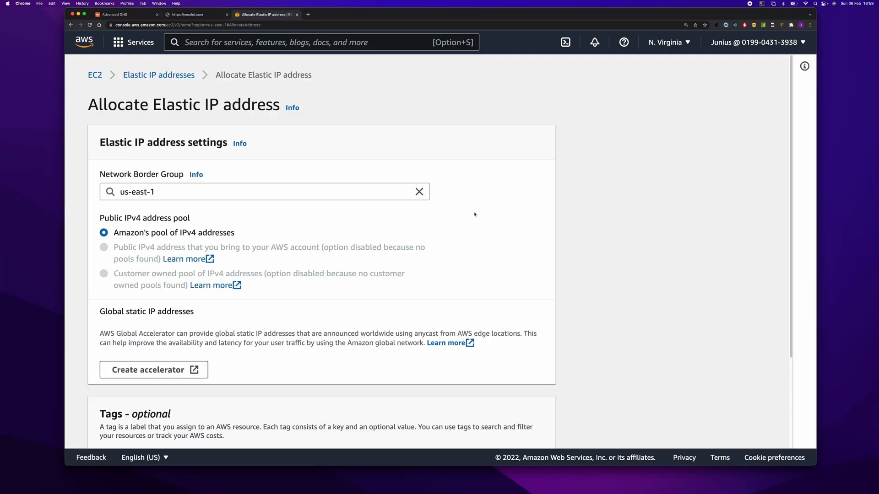
scroll(down, 3)
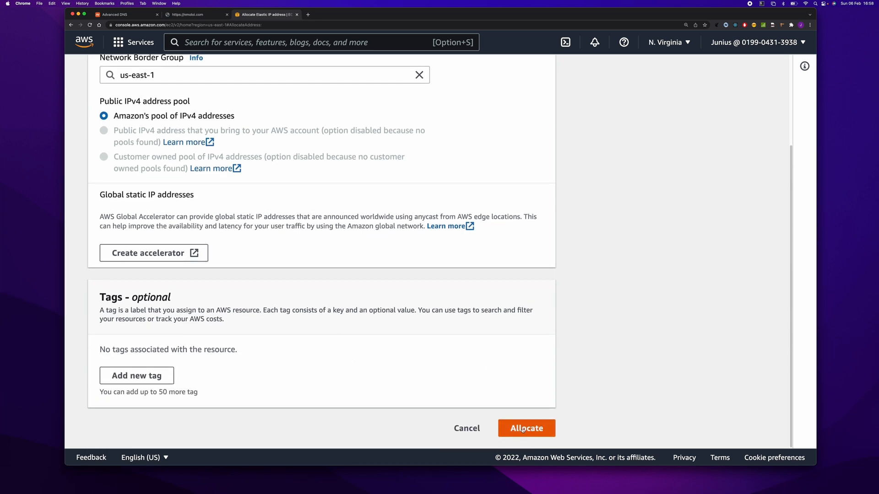
click(526, 428)
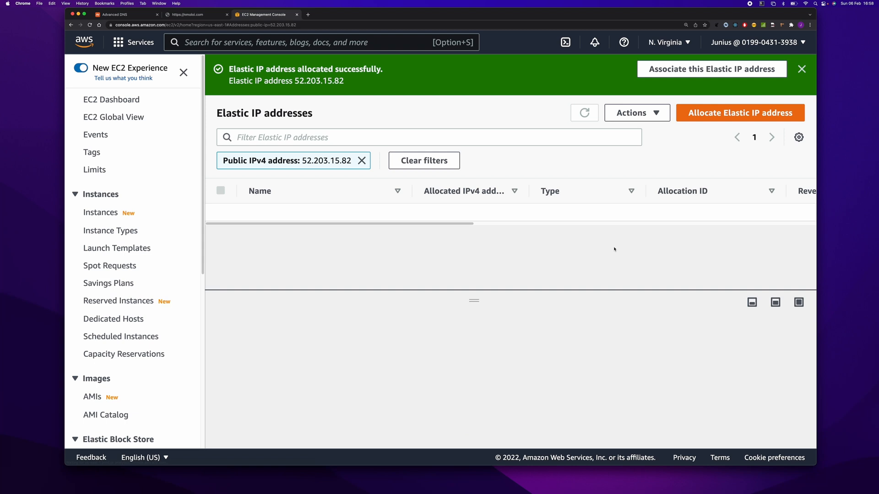
click(584, 113)
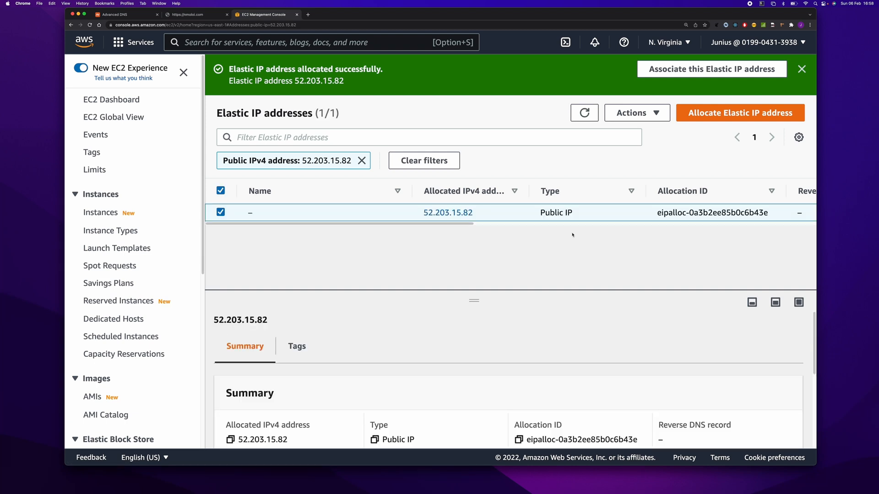
mouse_move(509, 227)
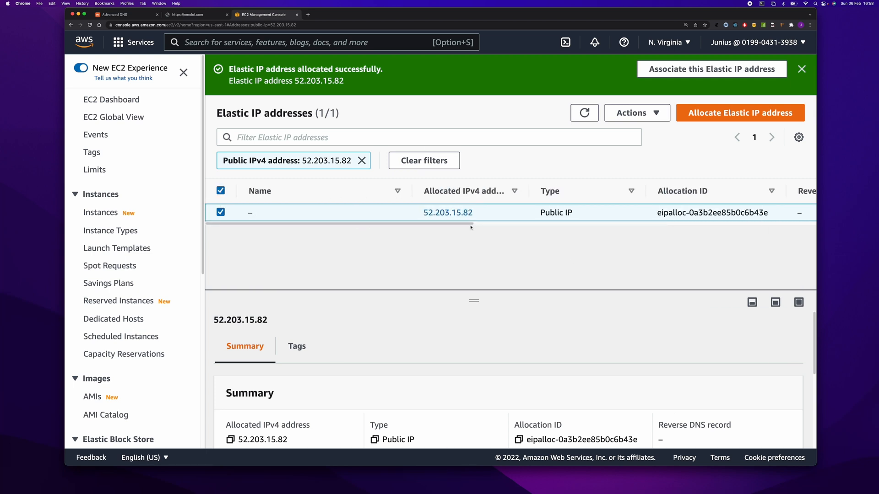
mouse_move(125, 221)
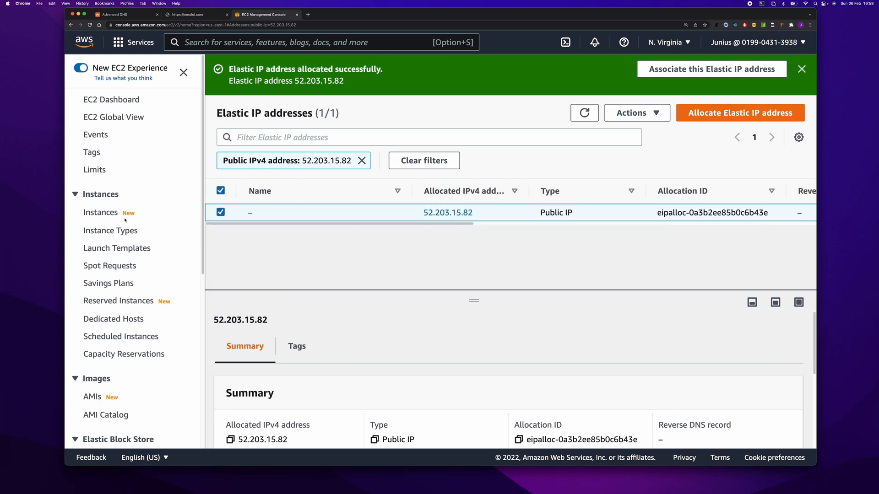
- Start a new instance launch with the Amazon Linux 2 (Kernel 5.10) AMI and t2.micro type
click(101, 212)
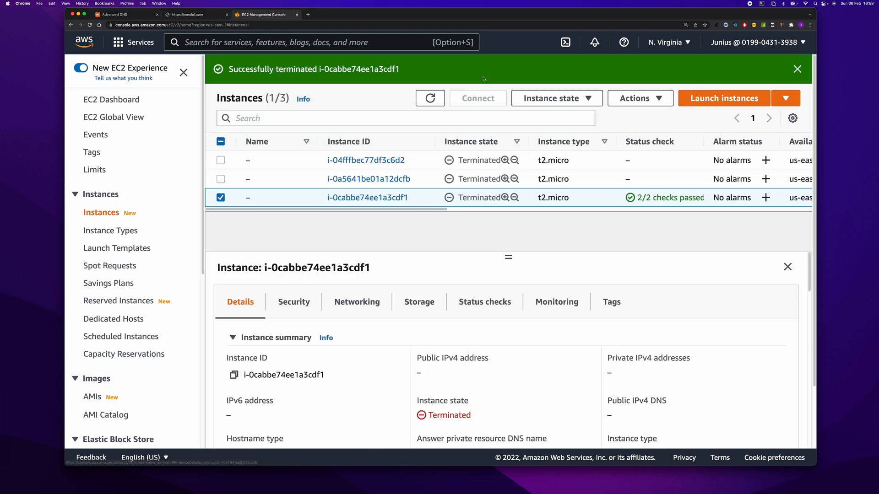
mouse_move(724, 98)
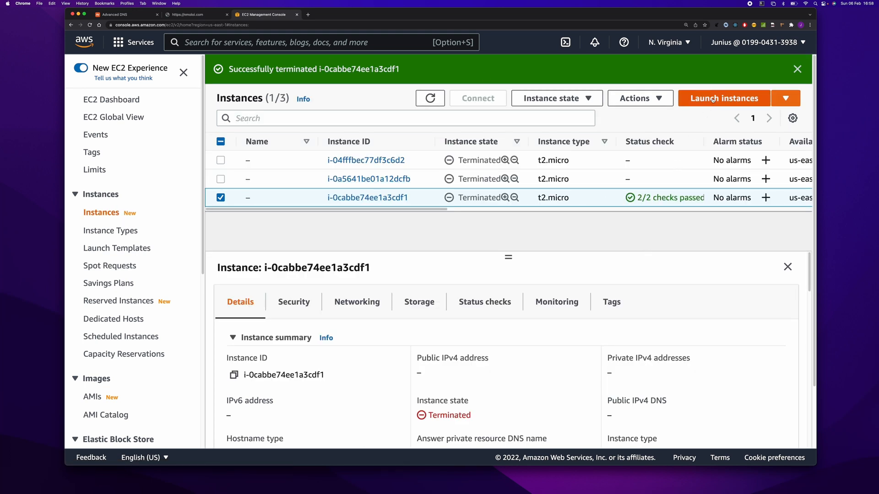
click(723, 98)
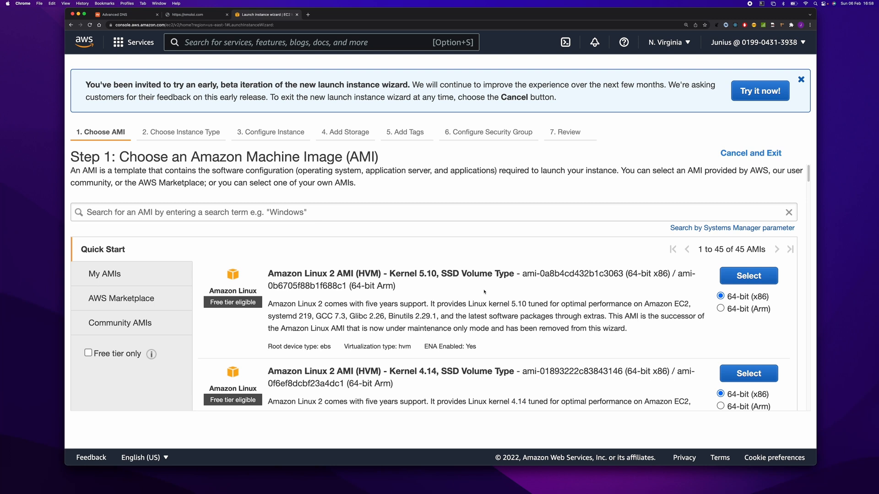
click(747, 275)
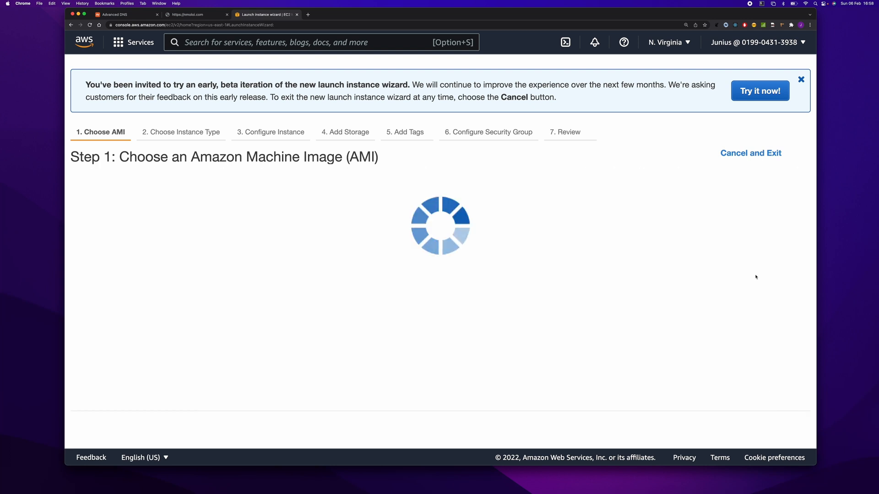
click(181, 132)
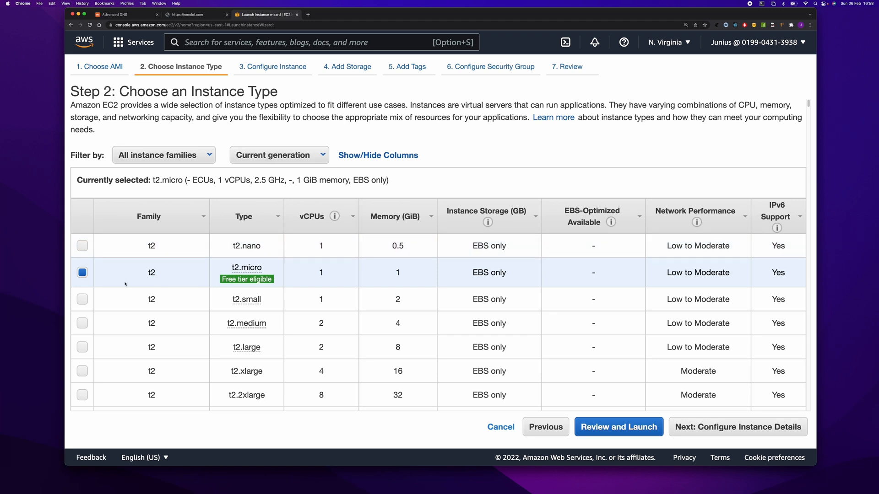
mouse_move(735, 428)
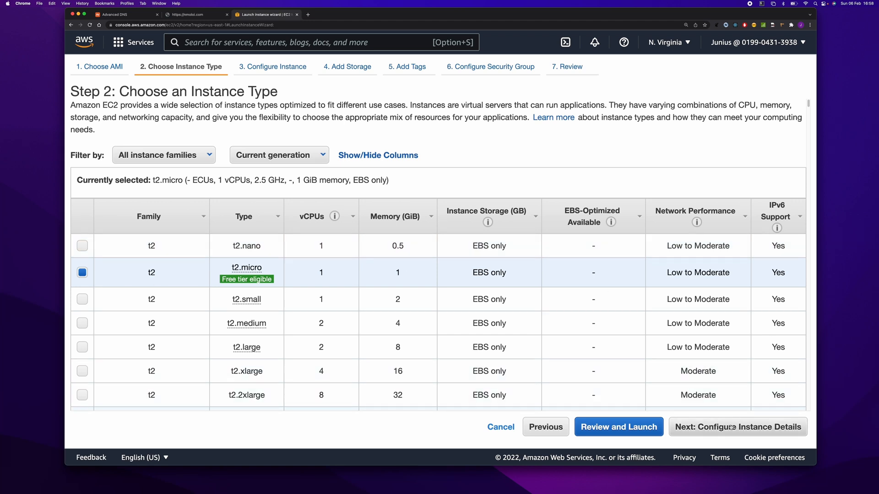
- Enter a user-data bash script that installs and enables httpd and writes 'Hello from EC2' to index.html
click(737, 427)
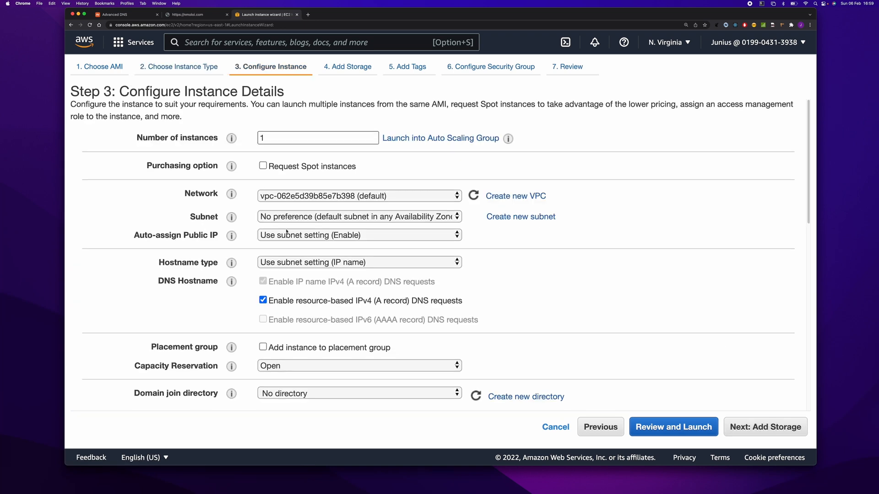
scroll(down, 3)
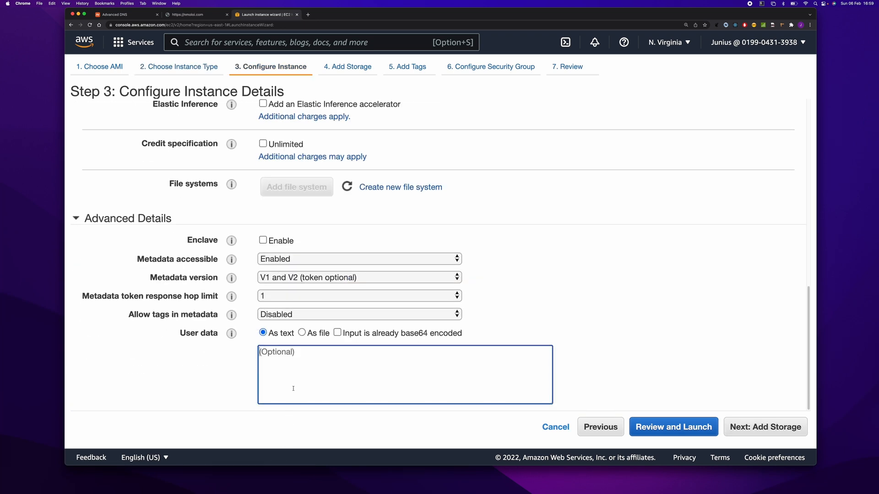
text(#)
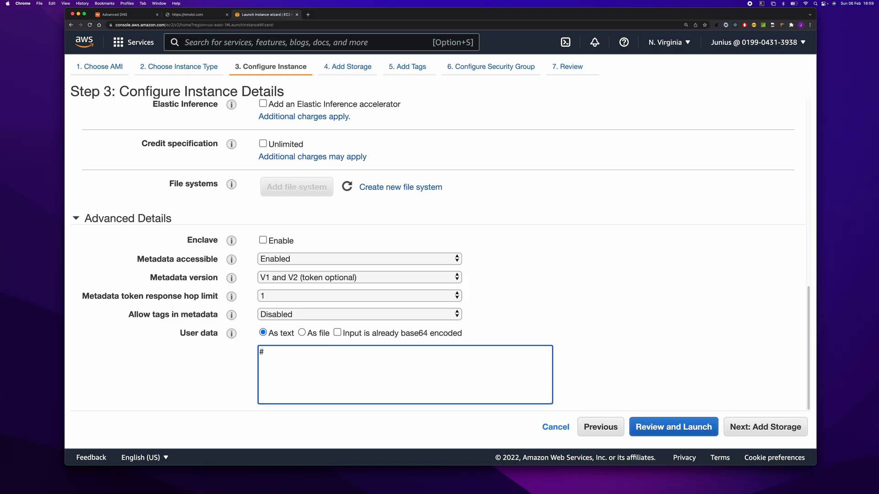
text(!/bin/bash)
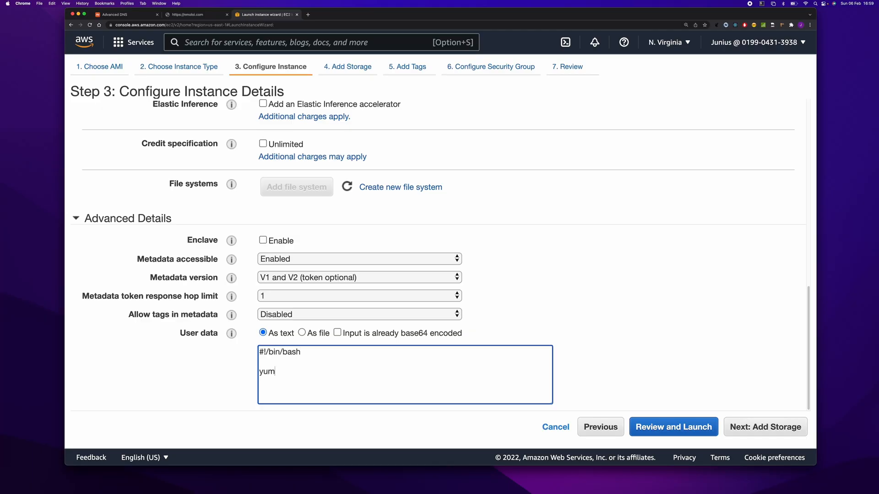
text(update -y &&)
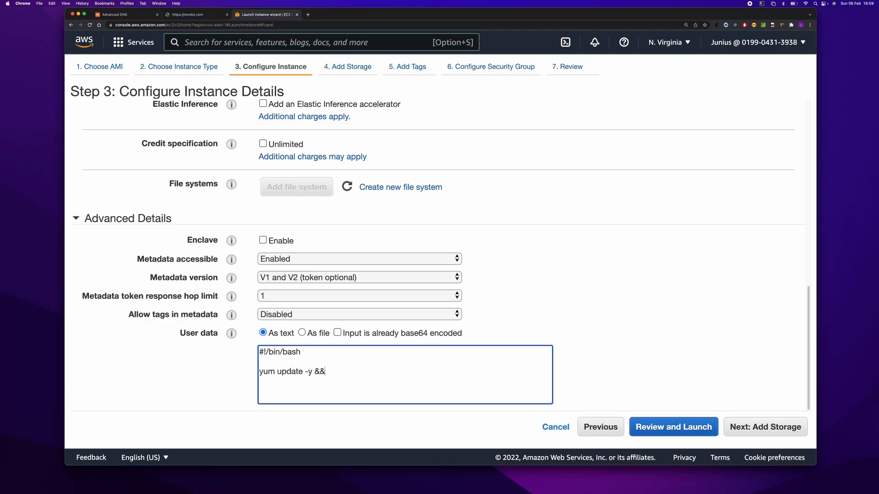
text(yum install httpd)
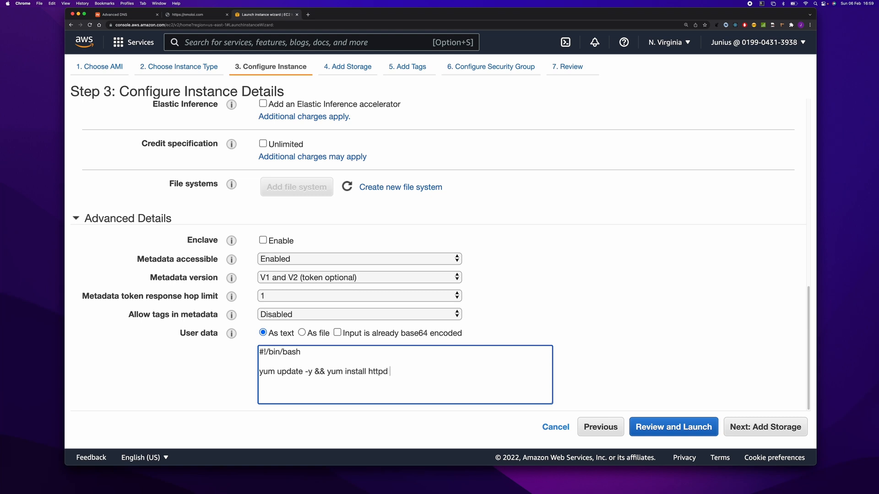
text(-y && sys)
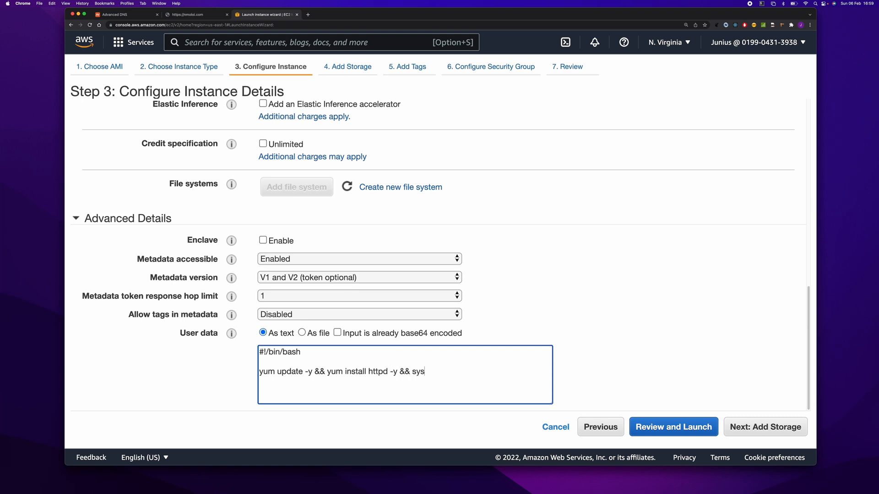
text(temctl)
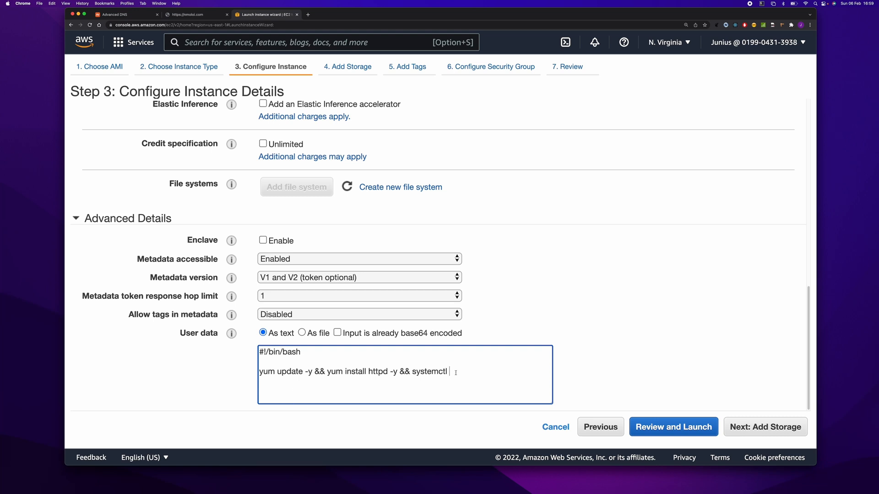
text(enable --now httpd)
text(echo)
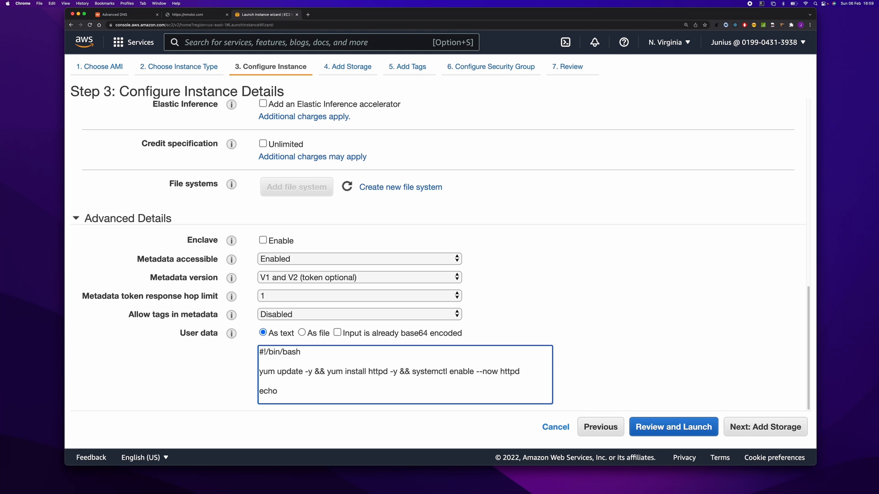
text("Hell")
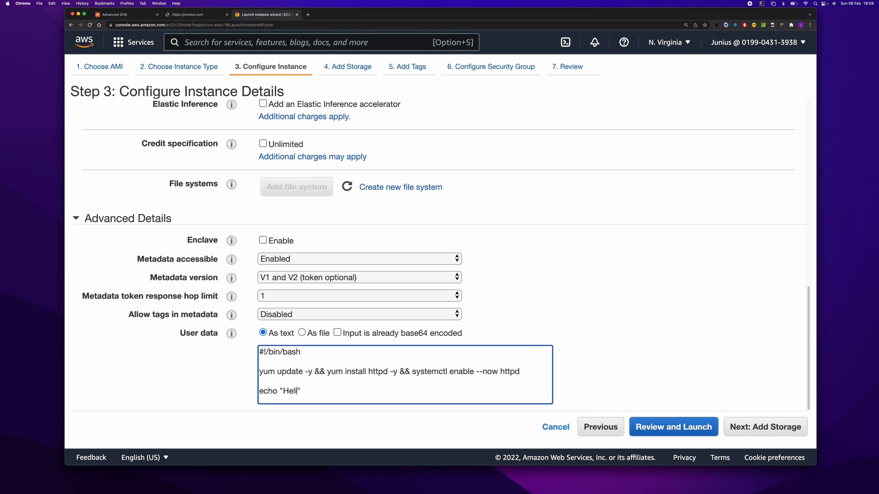
text(o from EC2" >)
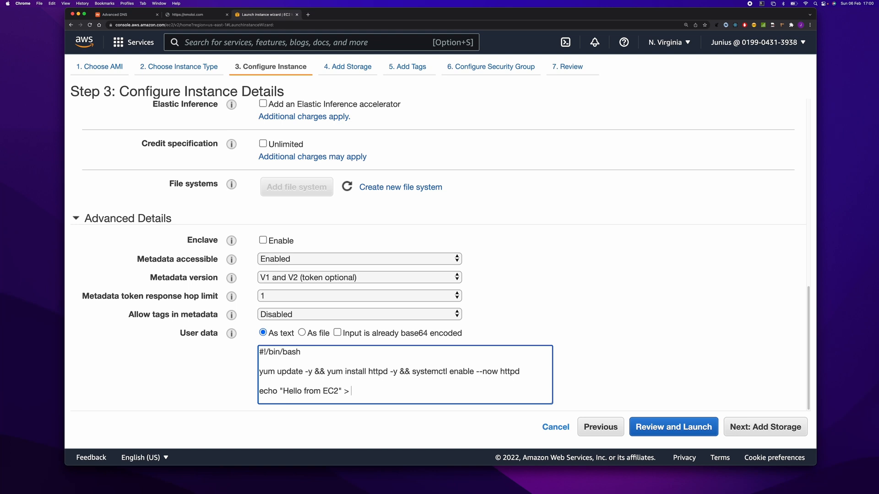
text(/var/www/ht)
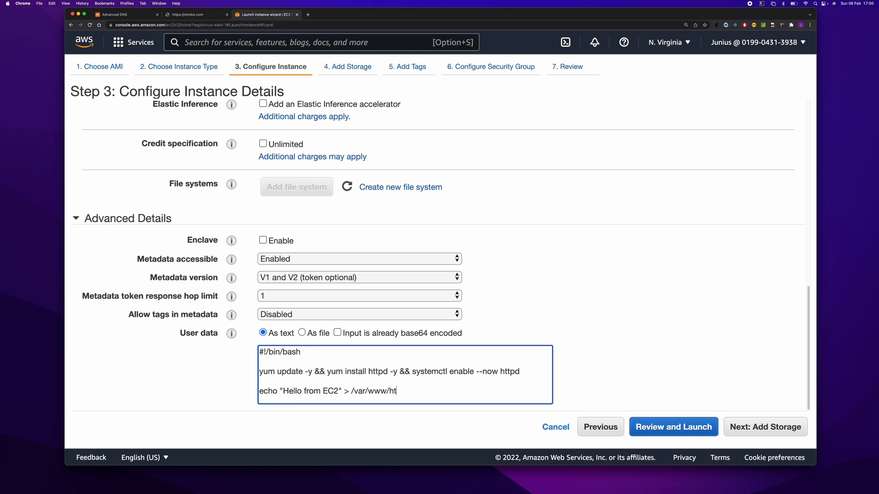
text(ml/index.html)
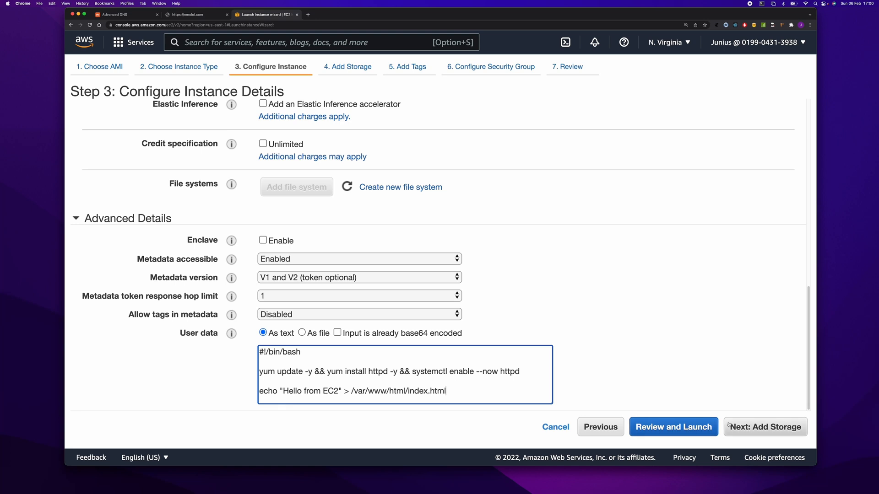
- Skip storage and tags, add an HTTP port 80 inbound rule, and reach the launch review
click(764, 426)
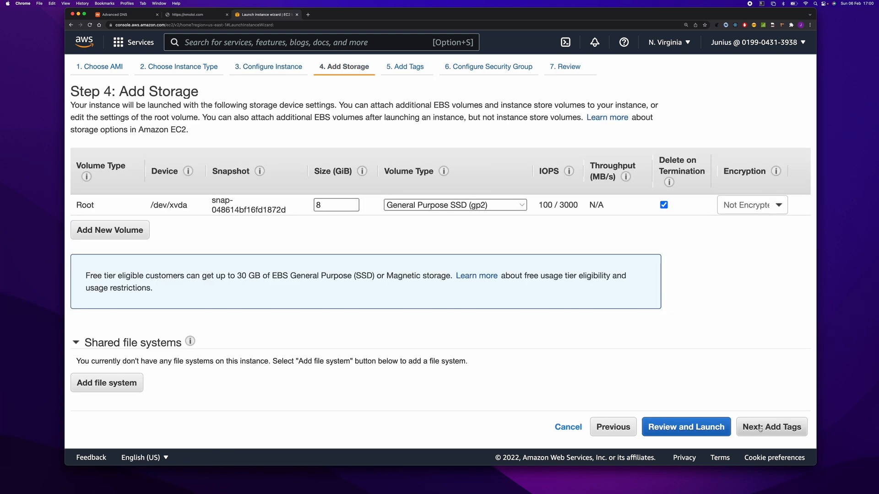
click(771, 427)
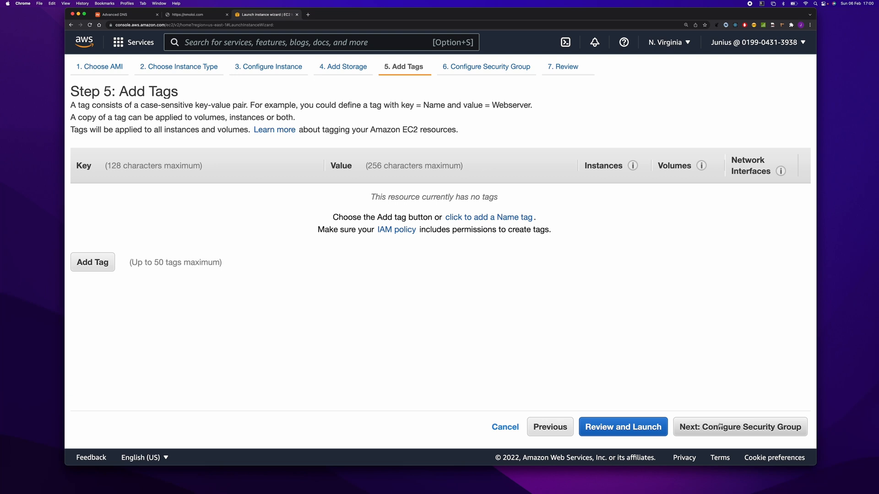
click(739, 427)
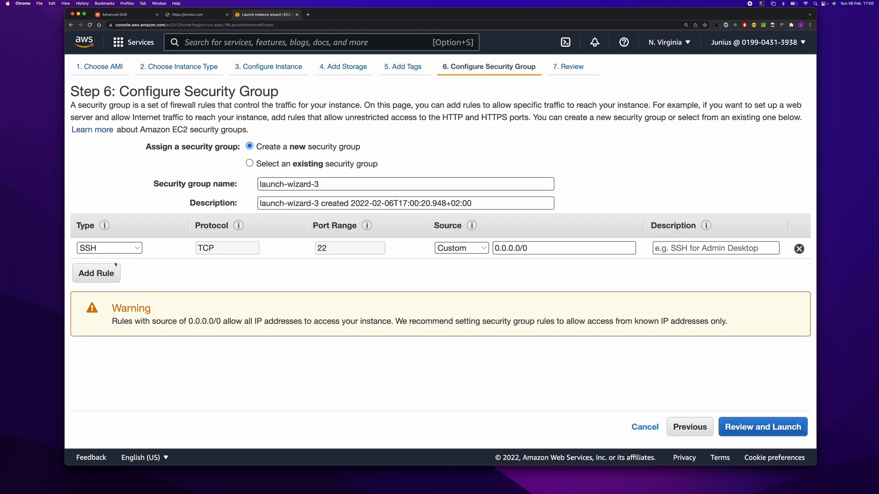
click(96, 272)
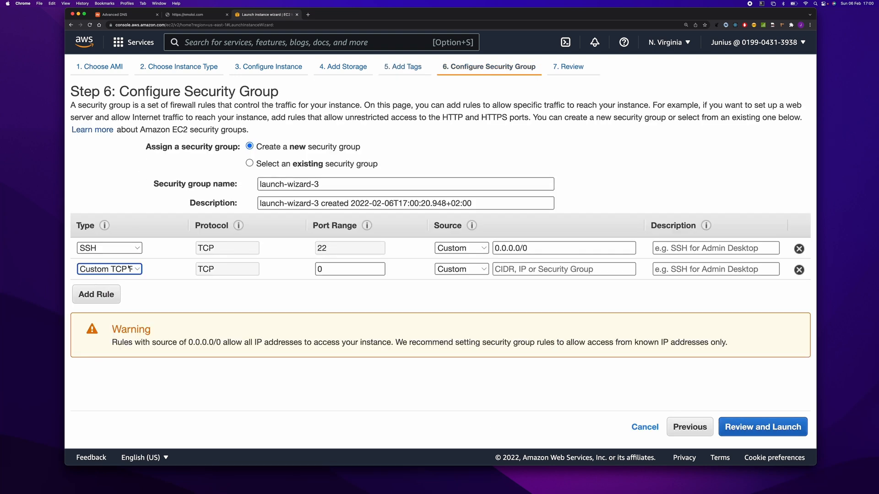
click(109, 268)
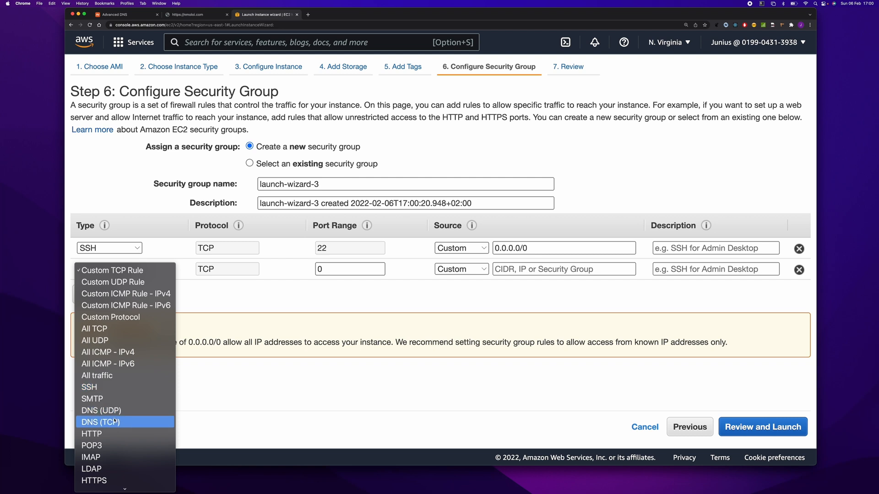
click(92, 433)
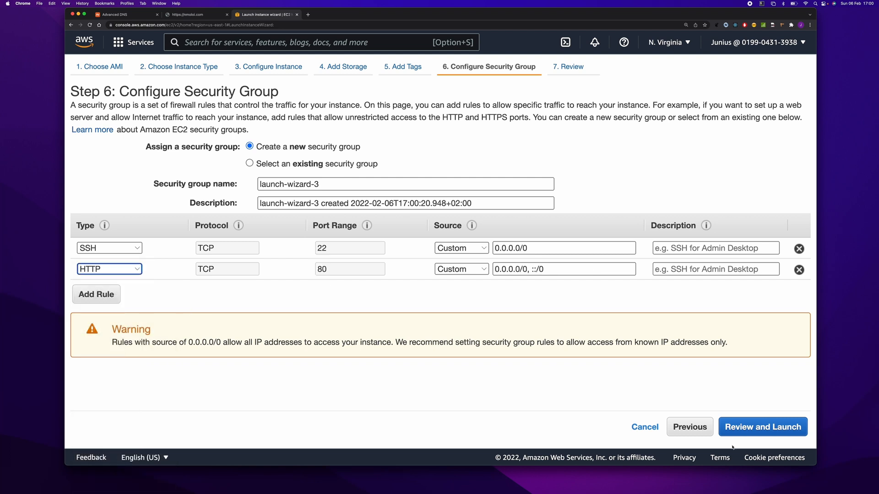
click(762, 427)
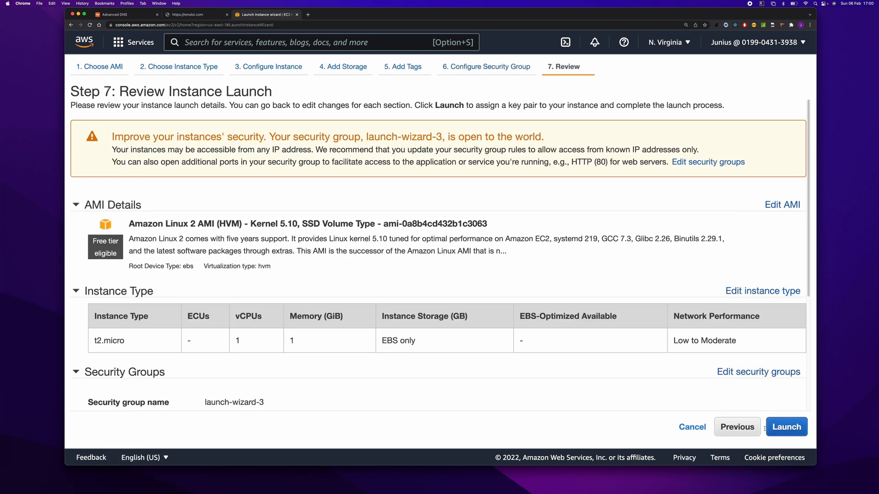
- Launch the instance with the existing ec3 key pair, acknowledging the private key file
scroll(down, 3)
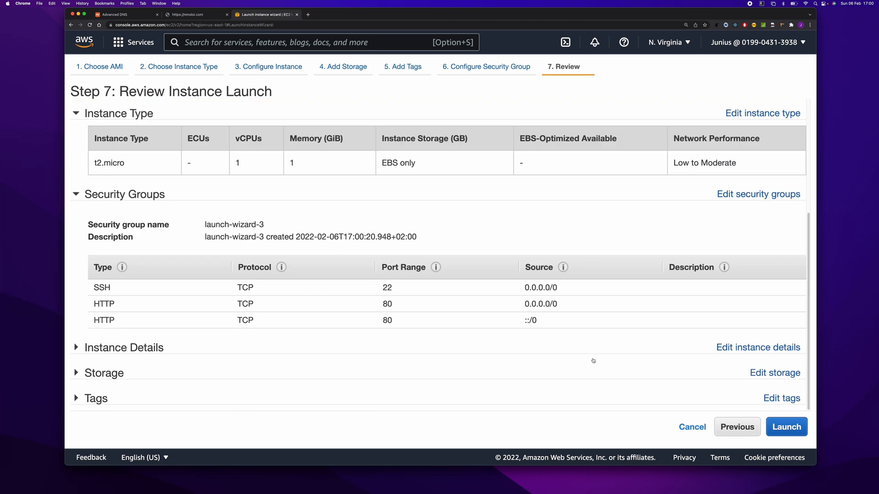
click(786, 427)
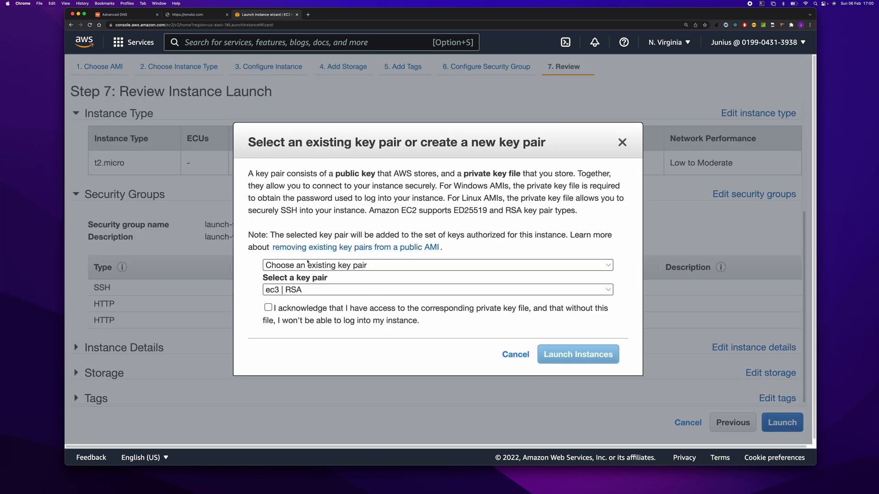
click(268, 307)
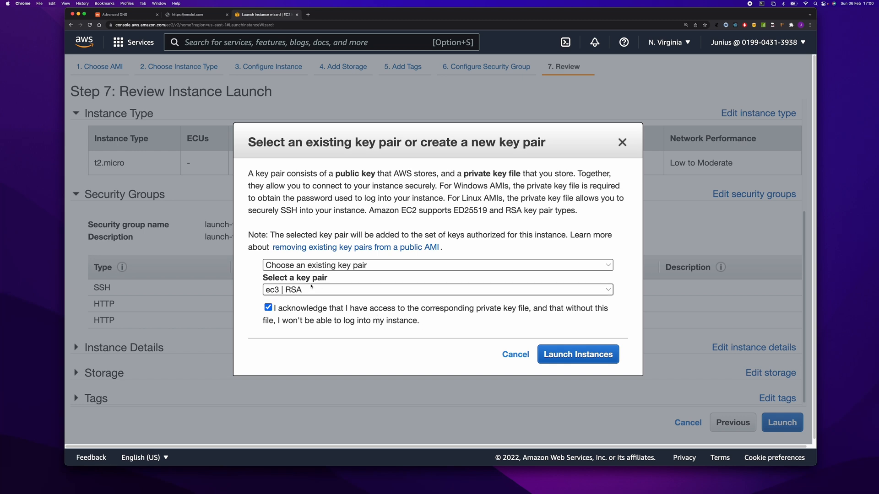
mouse_move(324, 318)
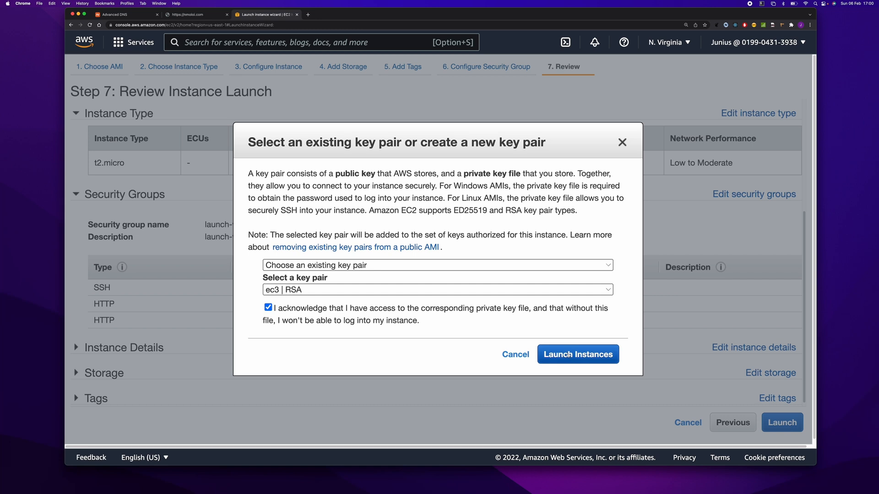
click(577, 355)
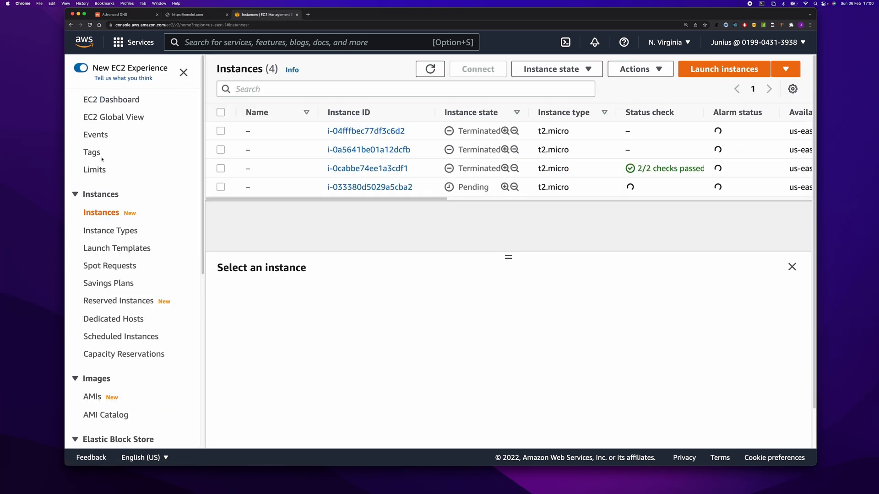
- Open the pending instance's summary, copy public IPv4 184.72.152.104, and open a blank tab
scroll(right, 3)
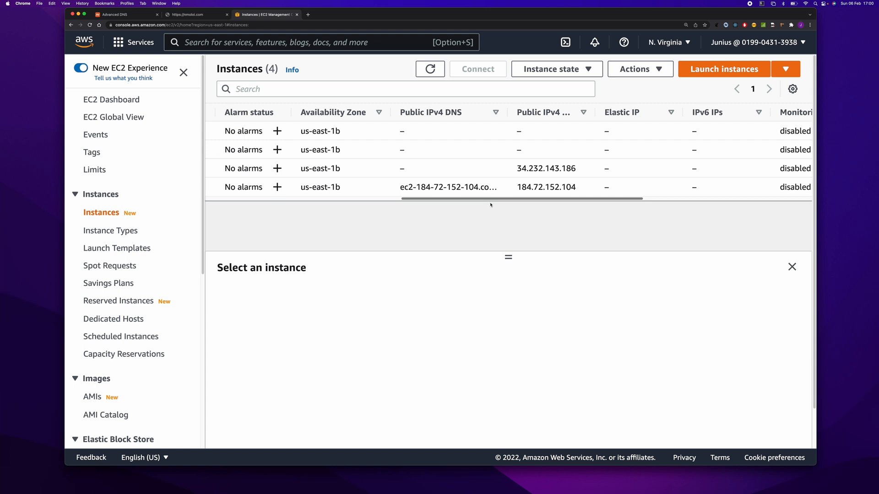
scroll(left, 3)
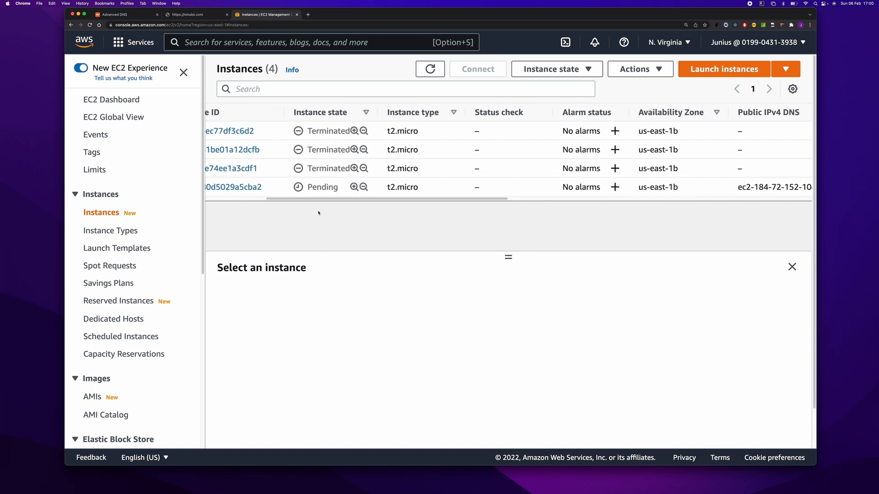
mouse_move(361, 246)
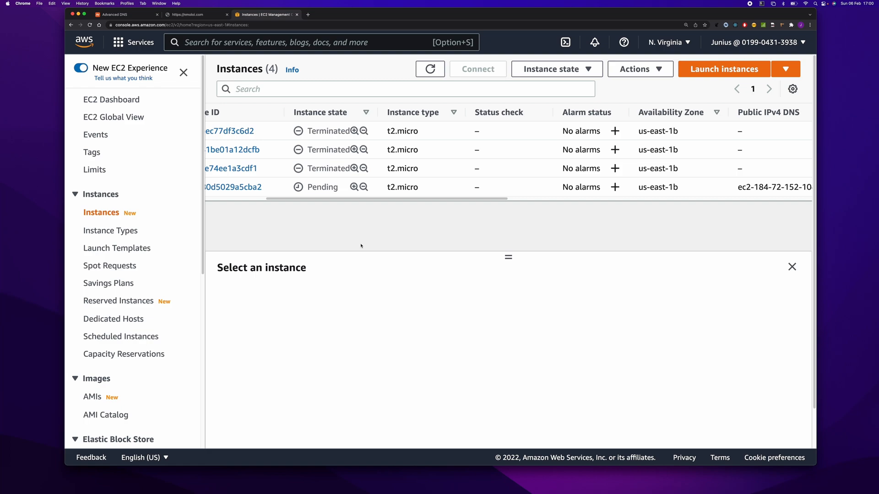
click(232, 187)
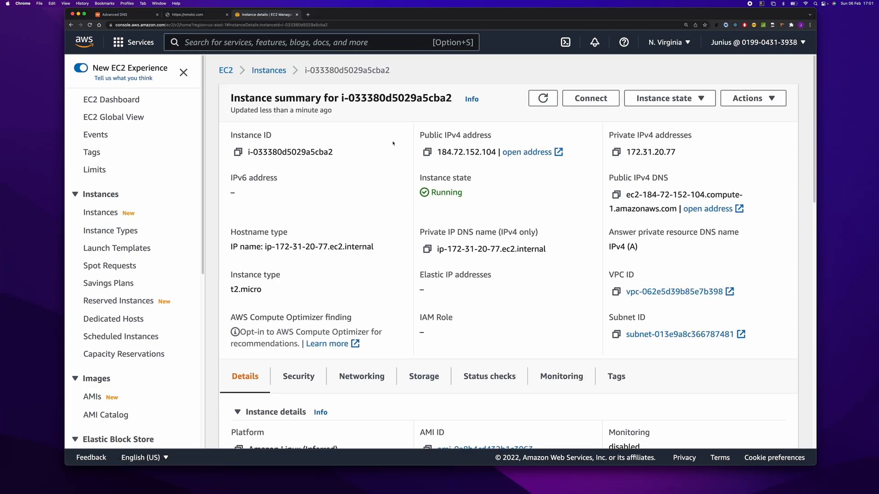
click(427, 152)
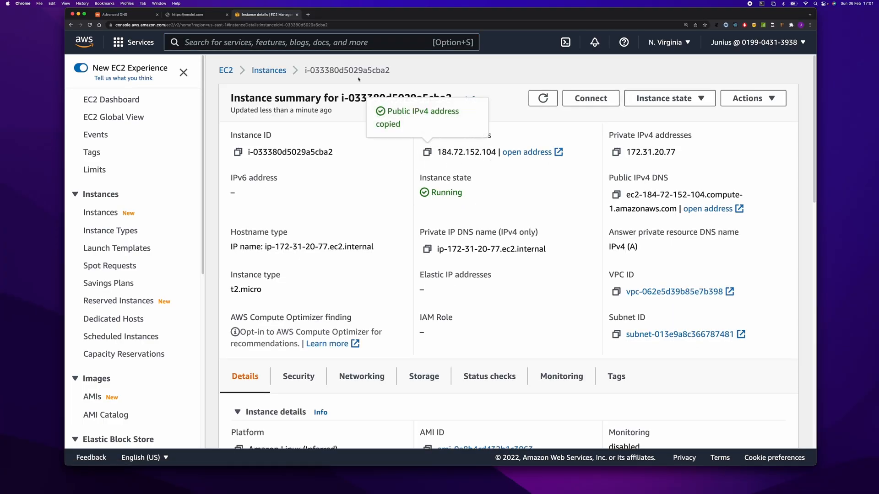
click(376, 14)
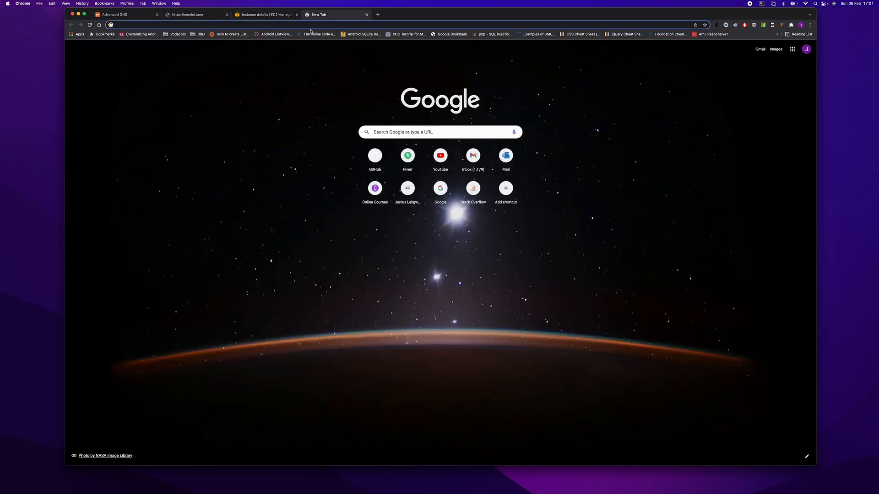
- Load 184.72.152.104, retrying until 'Hello from EC2' appears, then return to the instance details
text(184.72.152.104)
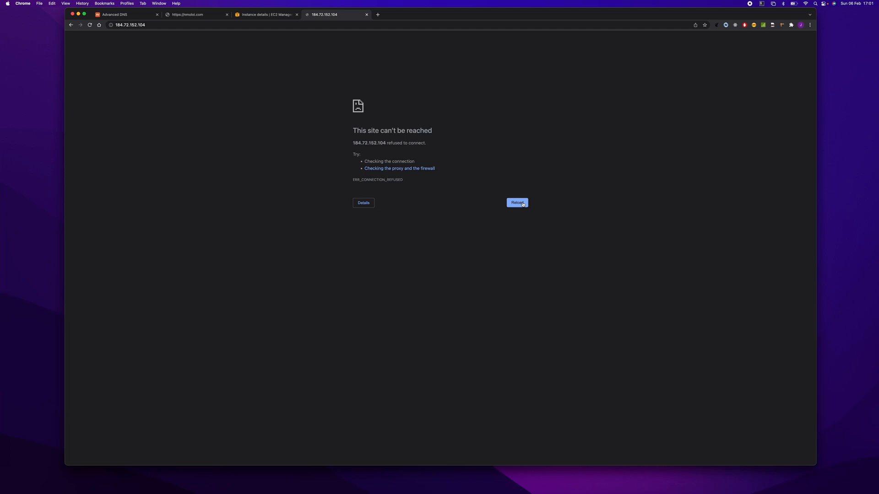
click(265, 15)
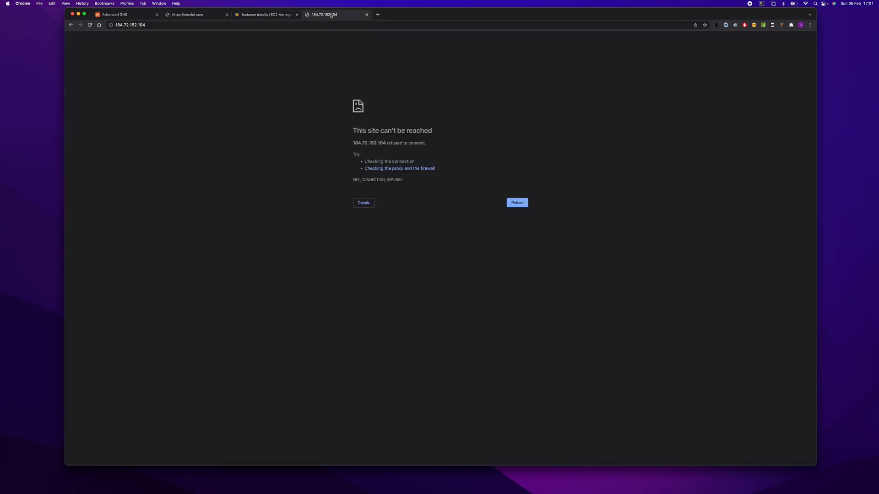
click(516, 202)
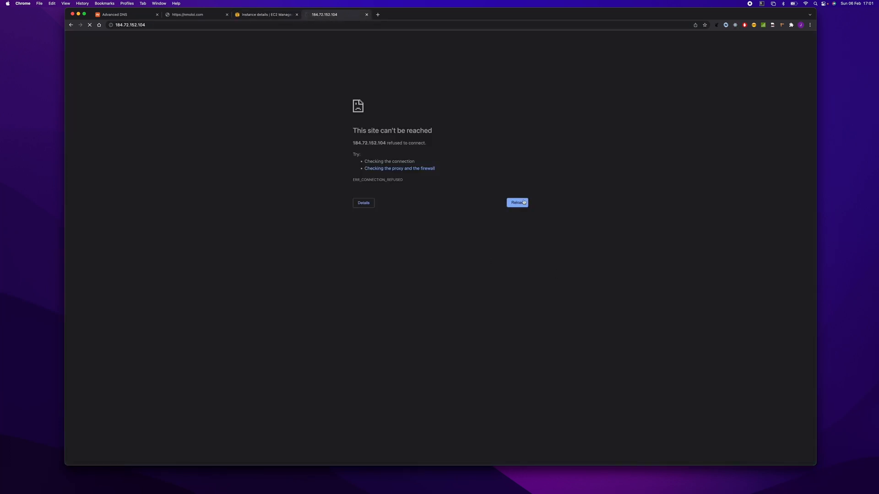
click(517, 203)
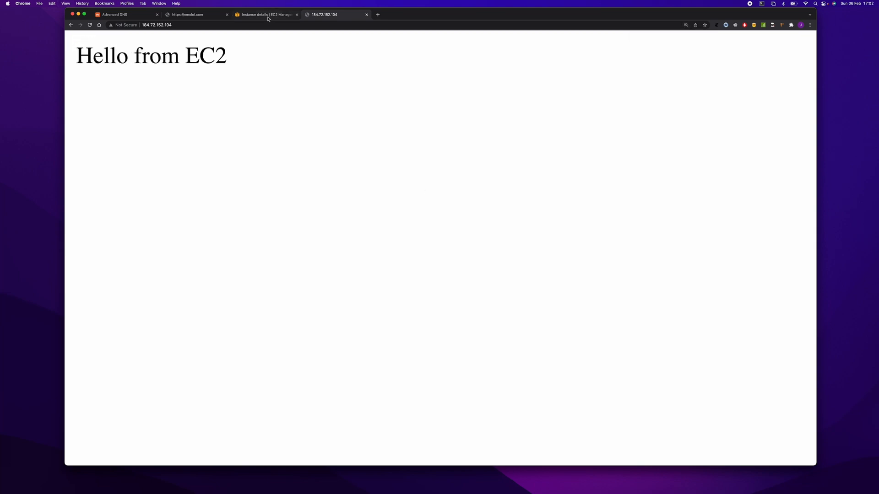
click(265, 15)
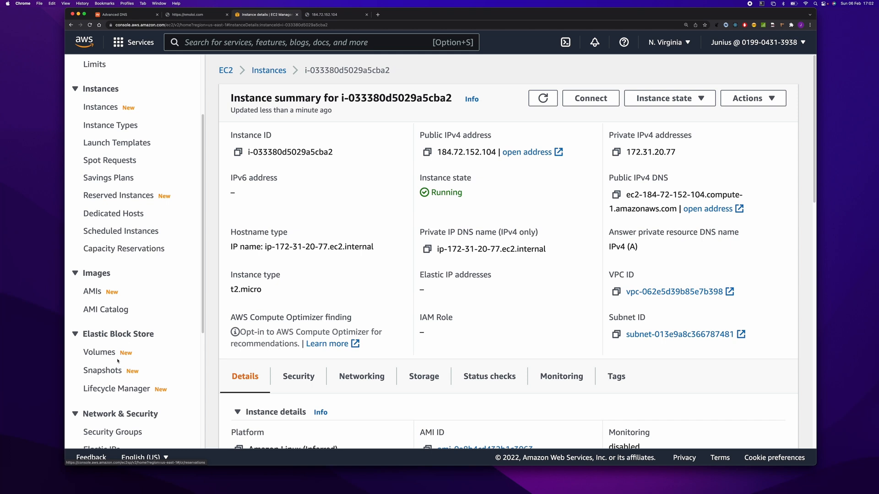
- Associate Elastic IP 52.203.15.82 with the running instance
scroll(down, 3)
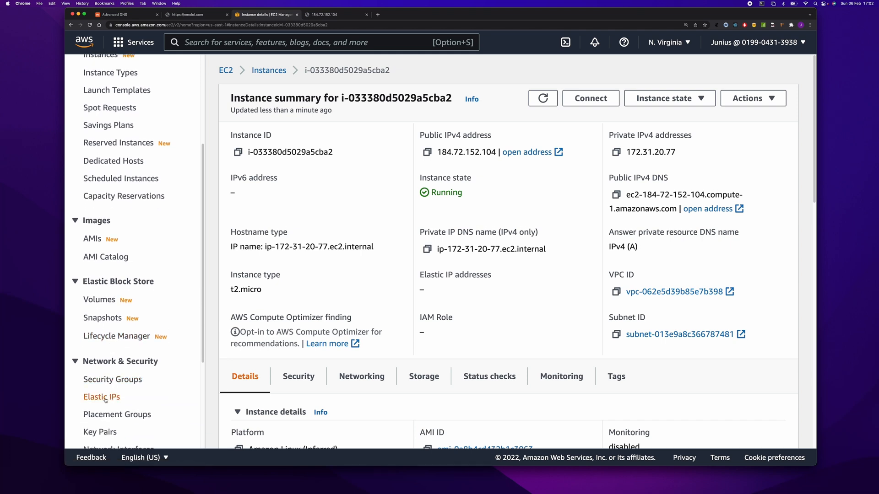
click(102, 397)
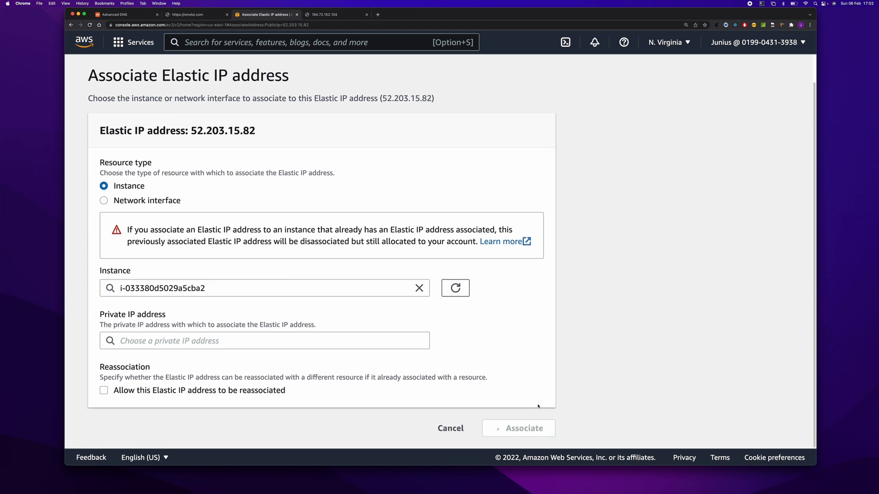
click(518, 428)
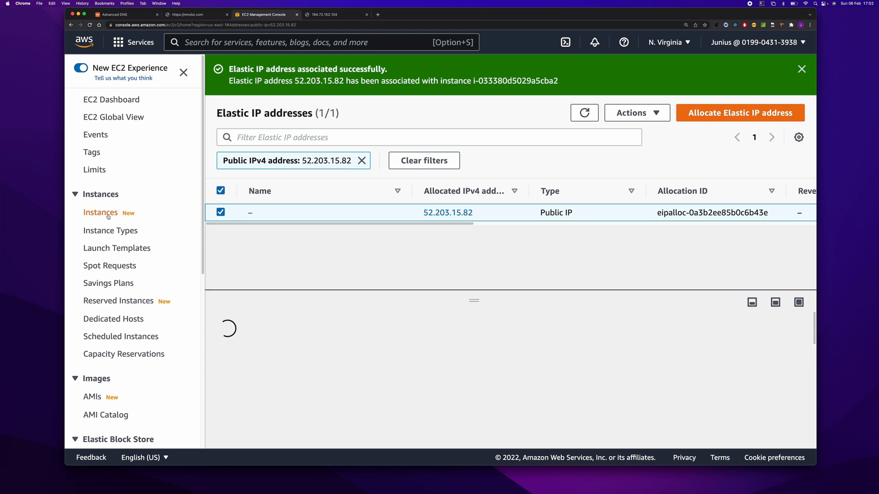
- Reopen the running instance's details and copy its new public IPv4 address
click(100, 213)
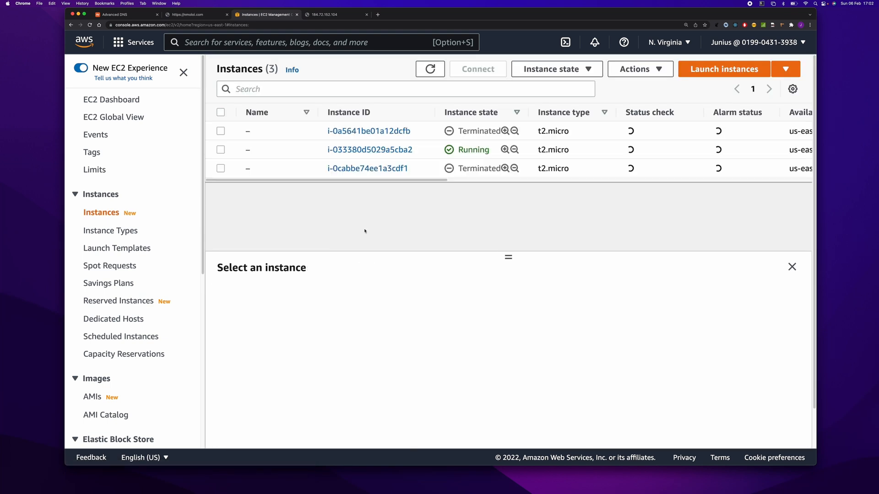
click(370, 150)
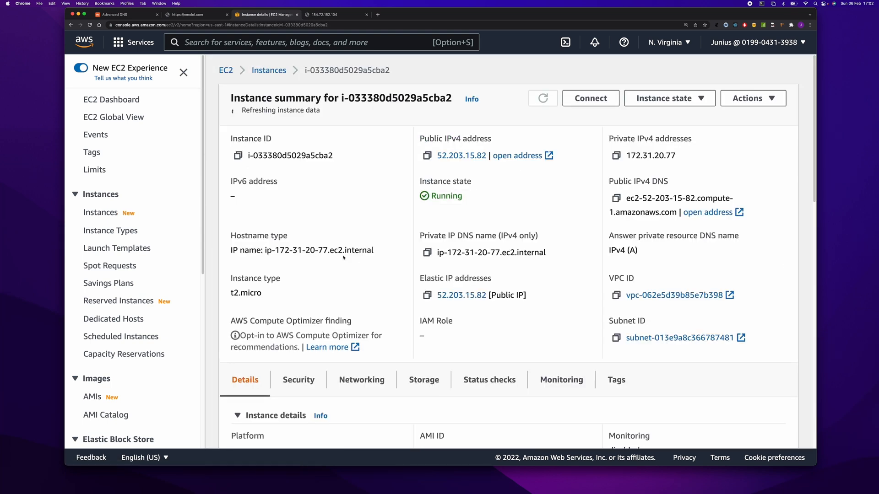
click(541, 97)
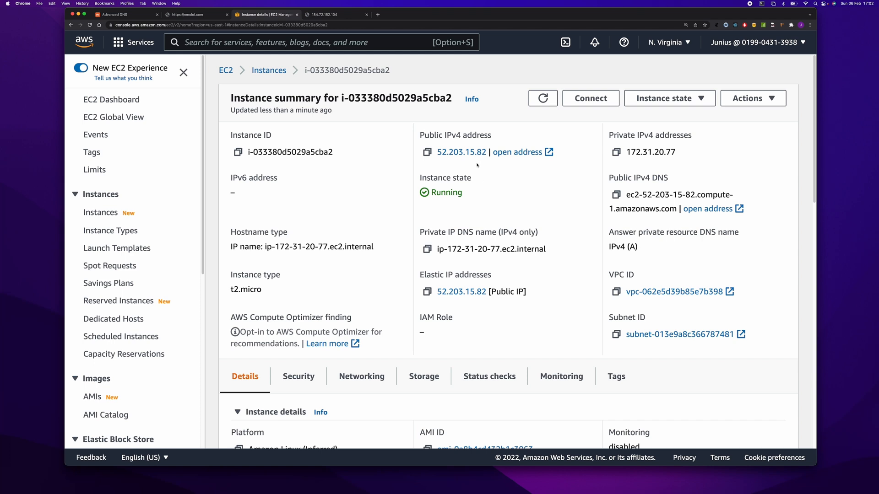
click(437, 152)
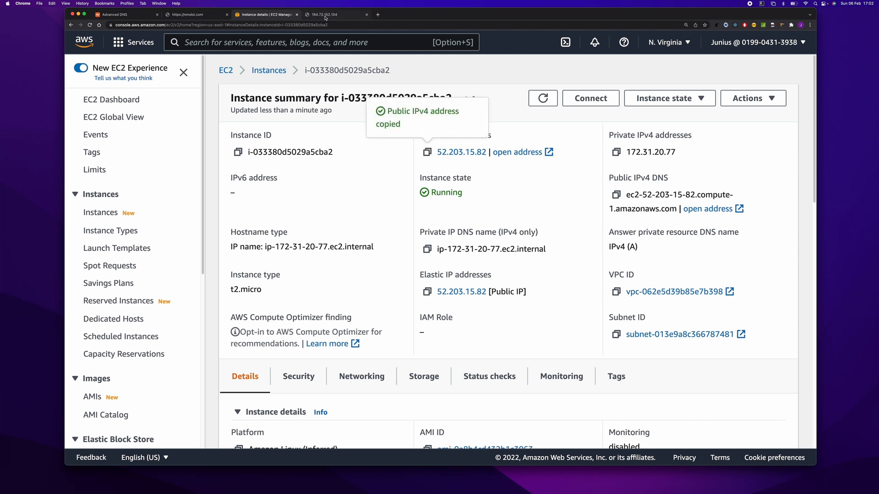
- Load 52.203.15.82 in the IP tab and zoom in to confirm 'Hello from EC2'
click(335, 14)
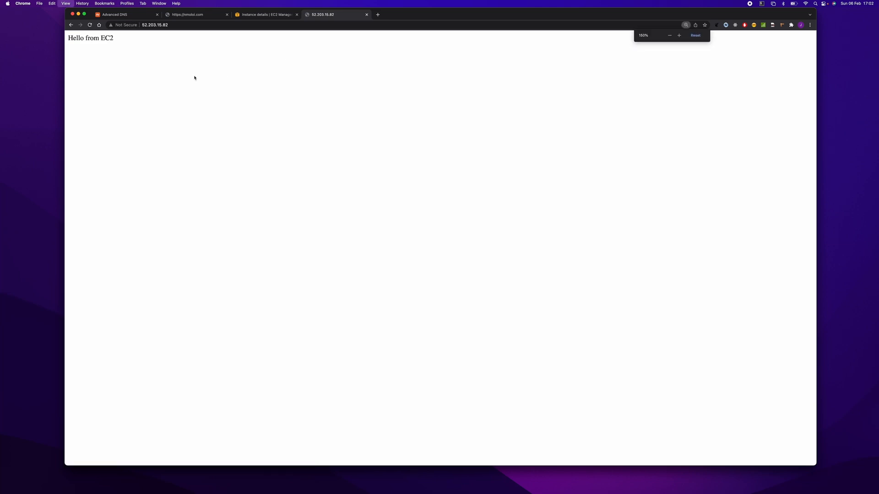
click(679, 35)
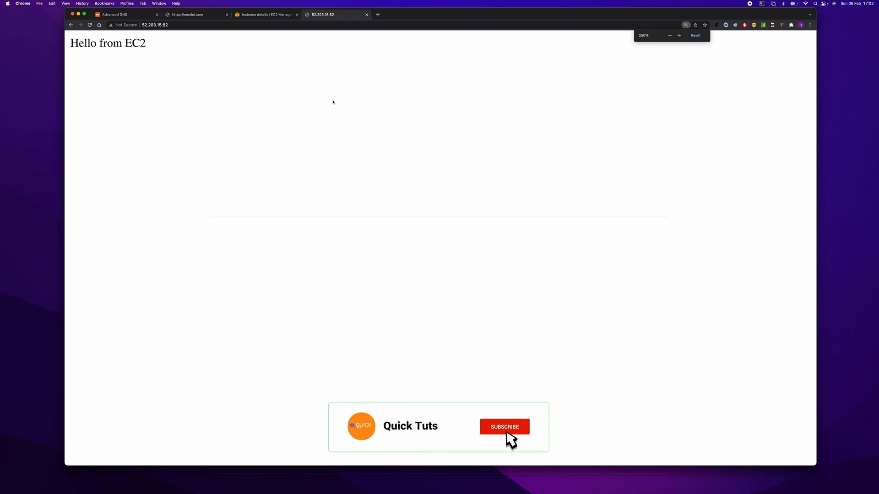
click(503, 426)
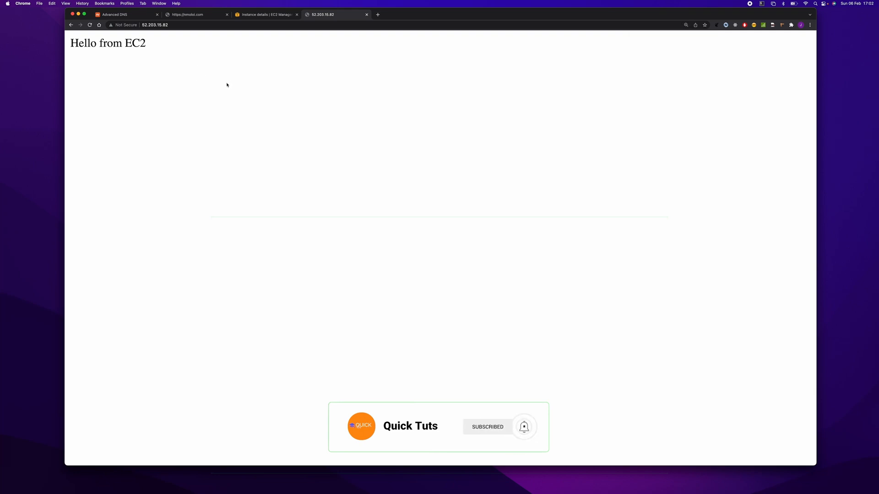
click(154, 25)
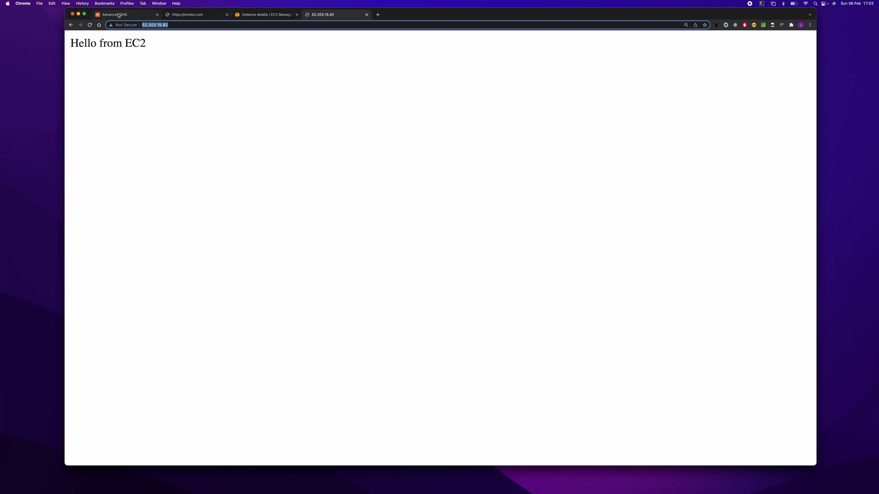
- Change the nmoloi.com @ and www A record values to 52.203.15.82 and save
click(114, 14)
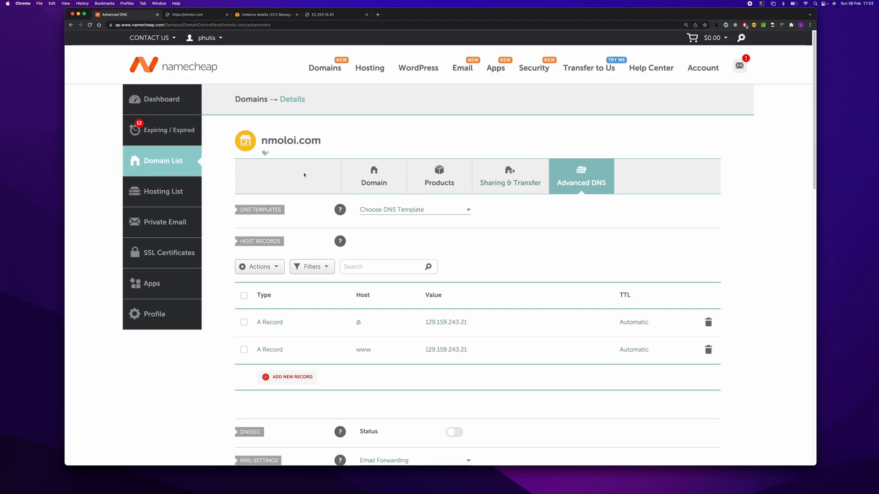
mouse_move(726, 257)
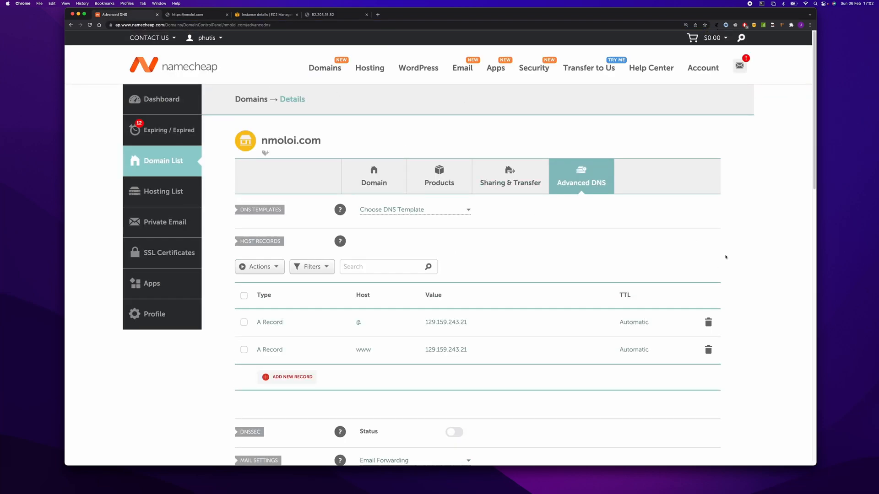
scroll(down, 3)
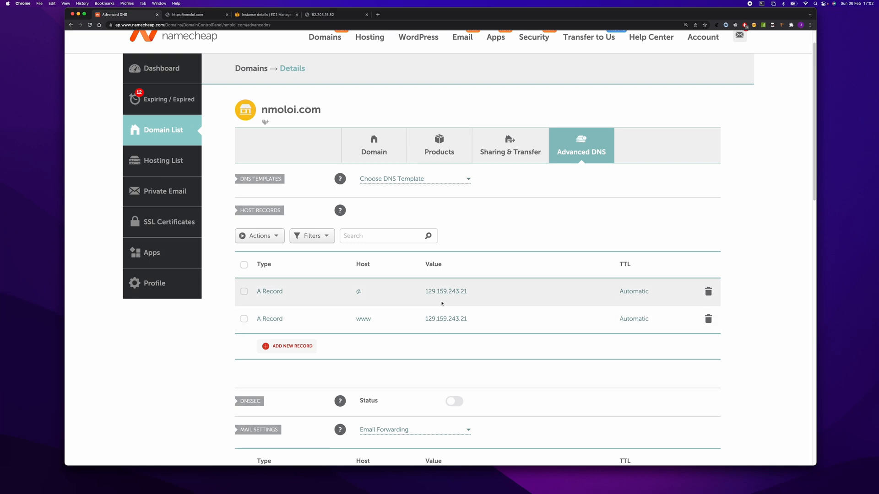
click(333, 14)
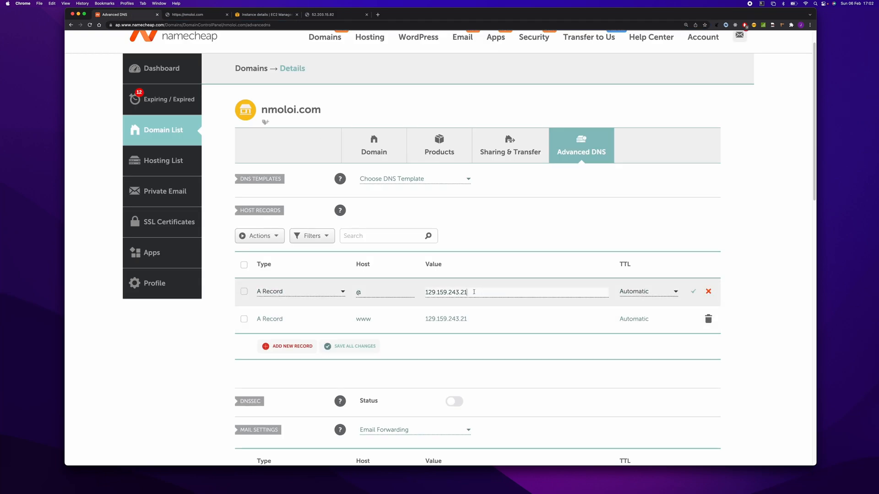
text(http://52.203.15.82/)
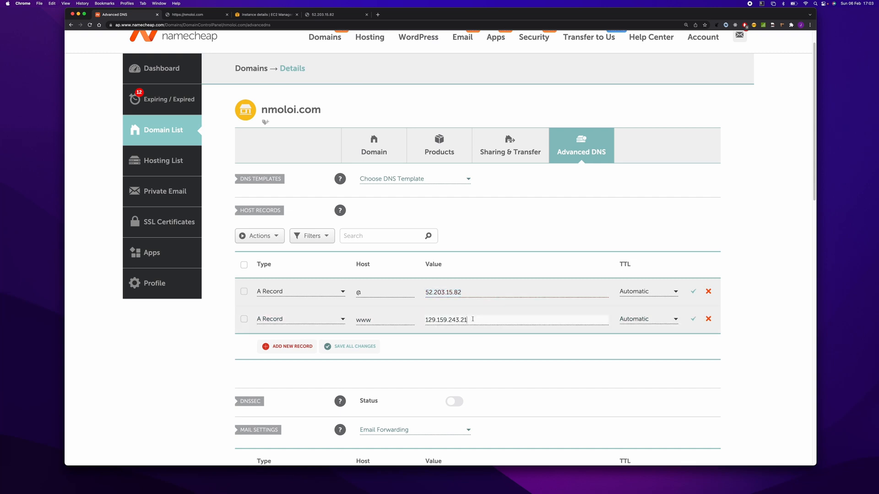
text(52.203.15.82)
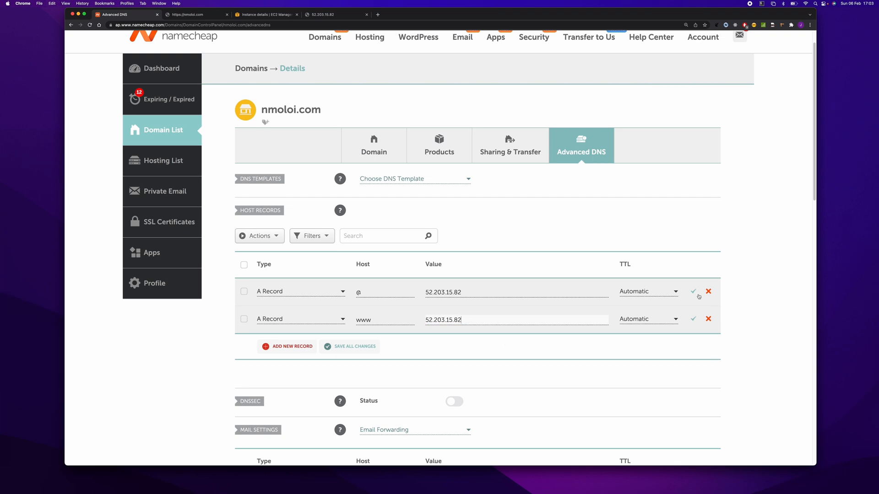
click(196, 14)
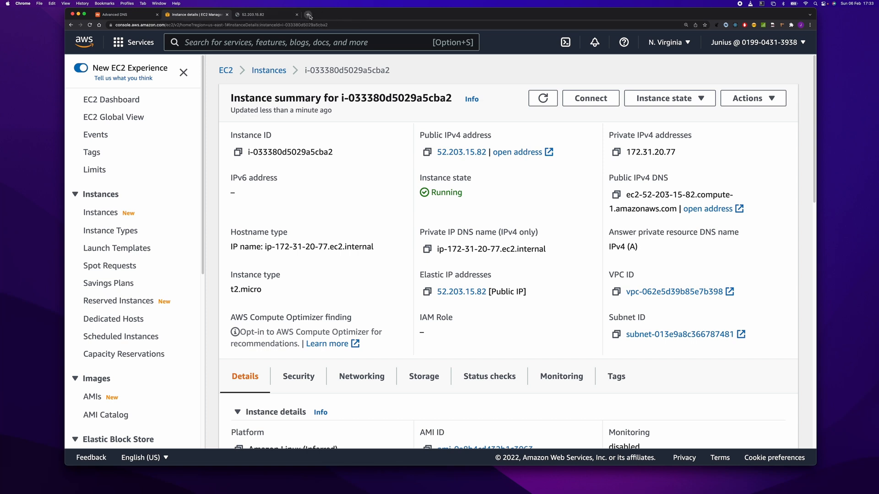
- Browse to nmoloi.com in a new Chrome tab to confirm it shows 'Hello from EC2'
click(309, 14)
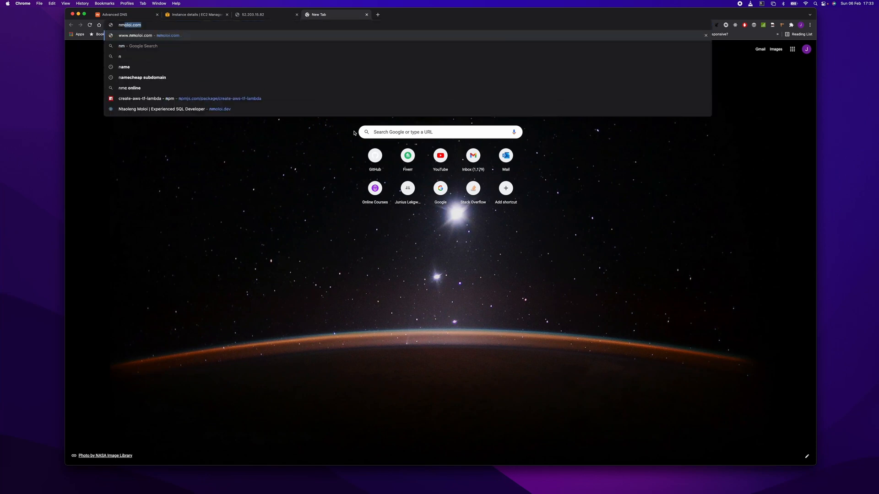
text(moloi.com)
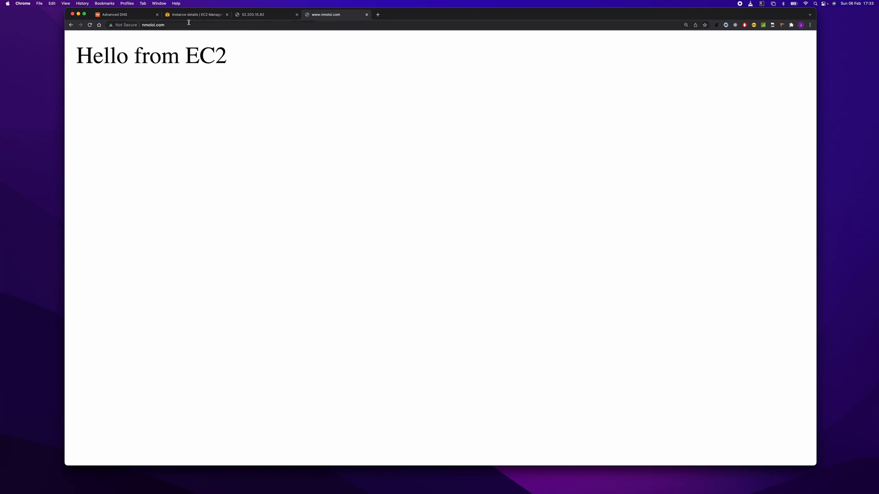
click(263, 14)
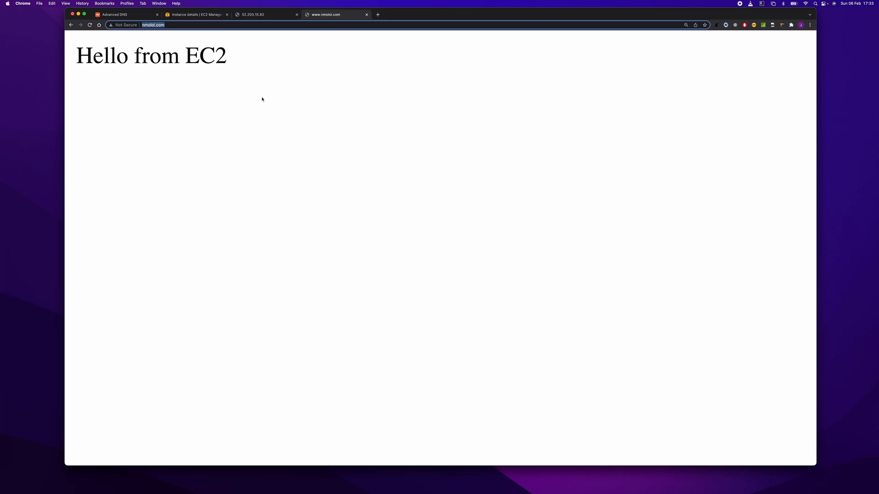
mouse_move(244, 77)
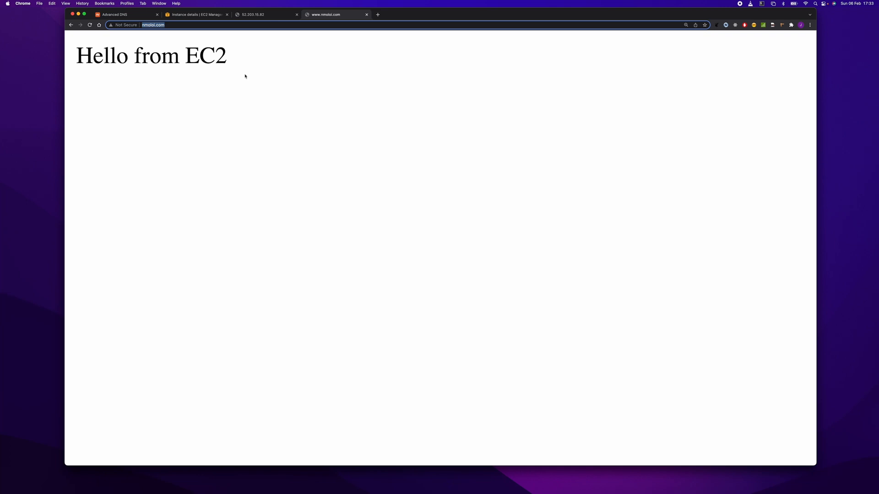